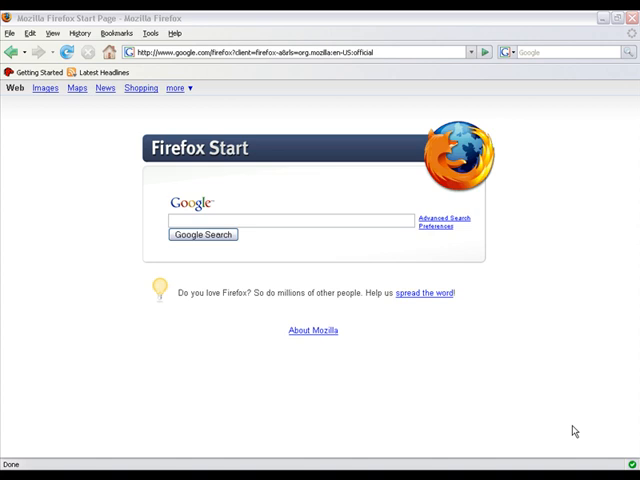
mouse_move(354, 80)
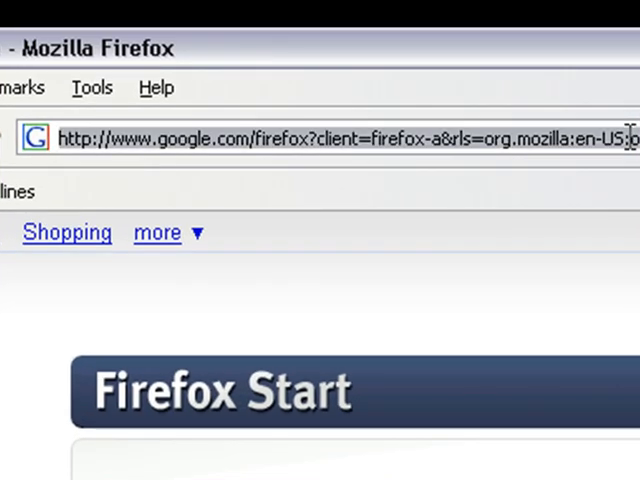
type("www.ubu")
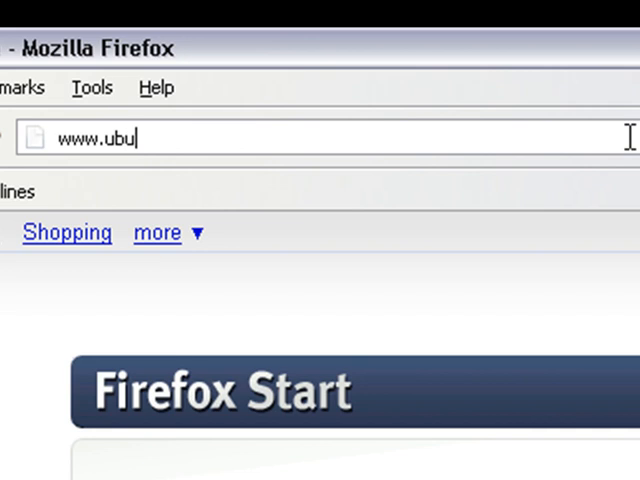
type("ntu.com/")
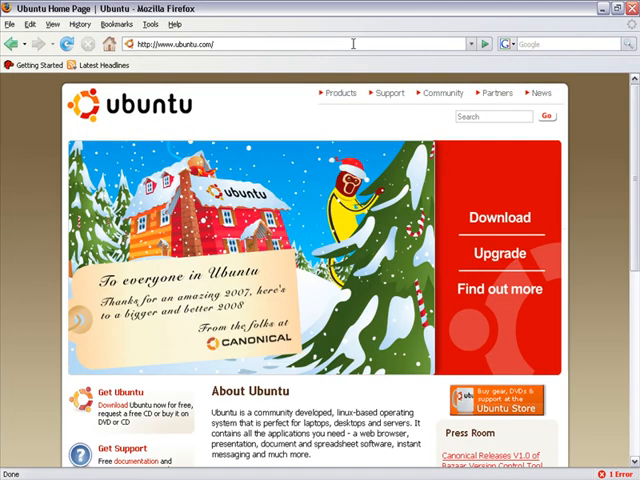
mouse_move(356, 140)
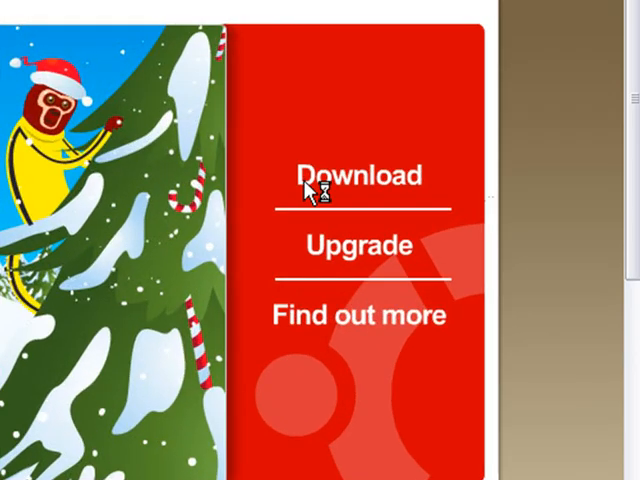
- Choose Ubuntu 7.10 Desktop Edition for a standard PC from the United States Gigenet mirror
left_click(360, 176)
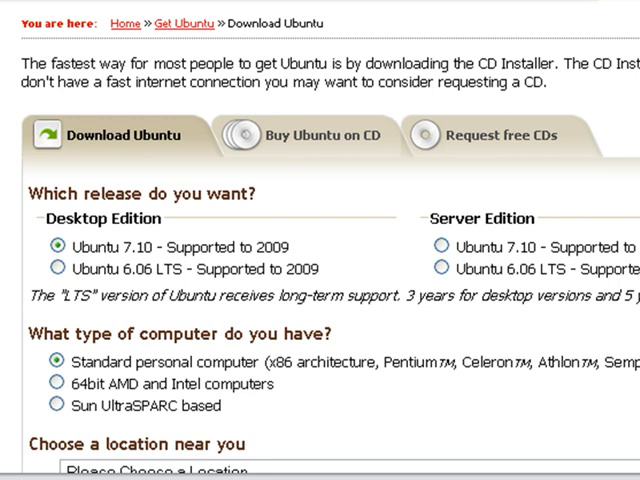
scroll("down", 3)
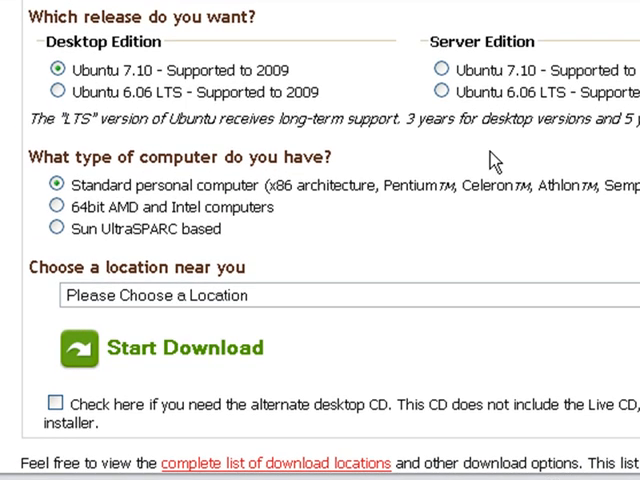
mouse_move(236, 196)
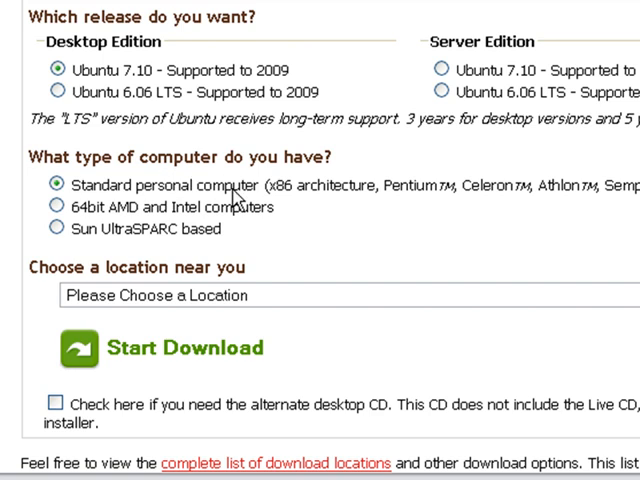
mouse_move(240, 300)
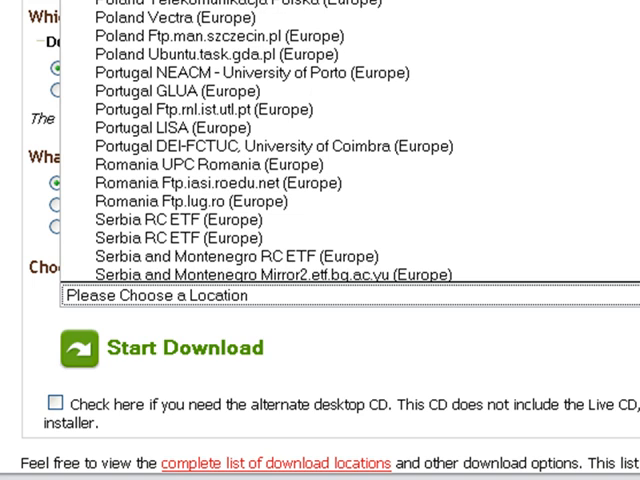
scroll("down", 3)
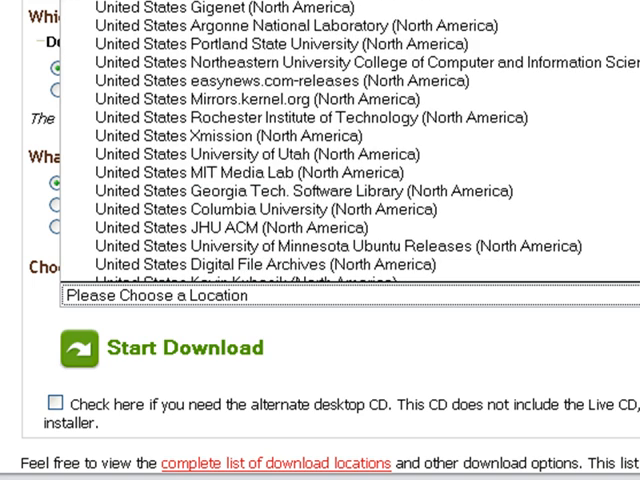
mouse_move(250, 100)
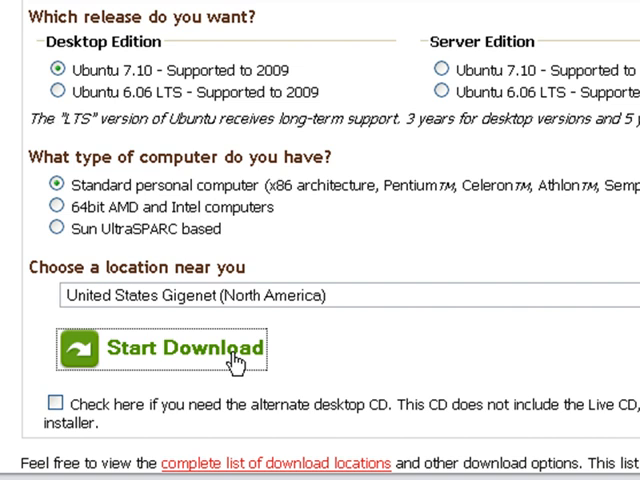
scroll("up", 3)
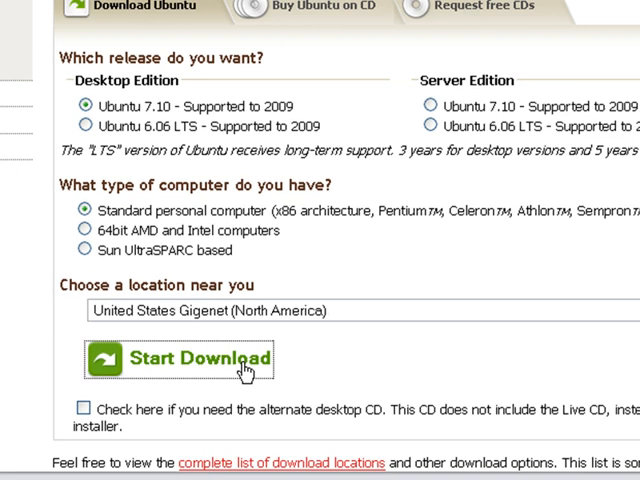
- Start downloading ubuntu-7.10-desktop-i386.iso and save it to disk
left_click(180, 360)
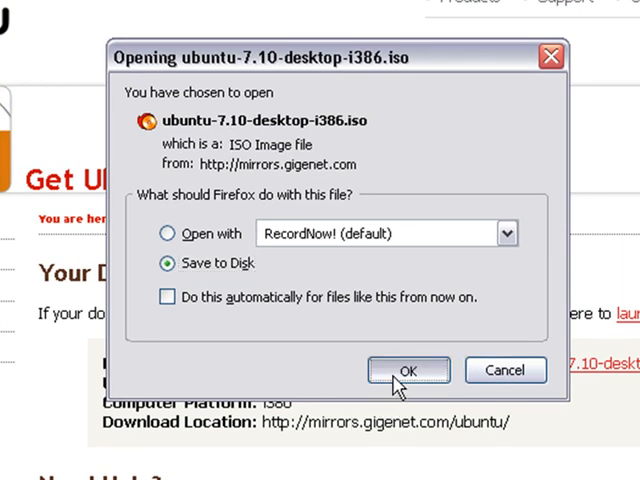
left_click(408, 370)
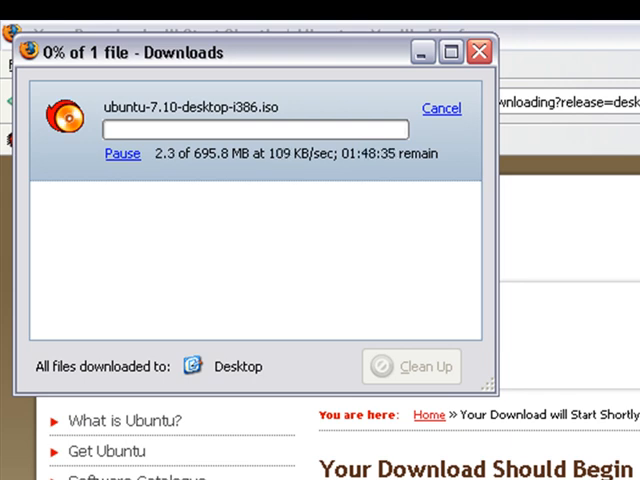
mouse_move(468, 198)
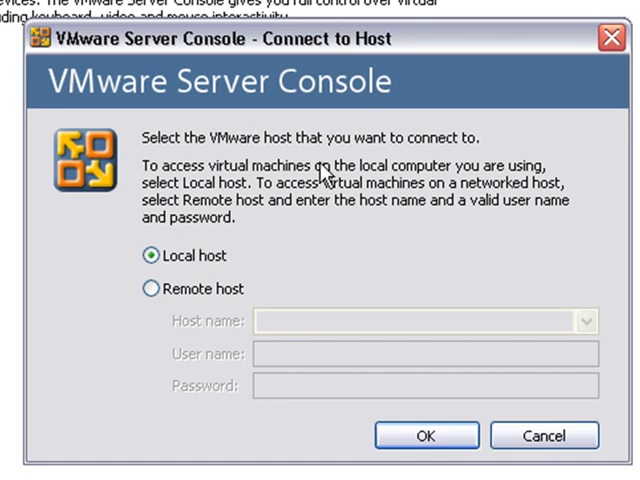
- Connect to the local host and start the New Virtual Machine Wizard past its welcome page
left_click(424, 436)
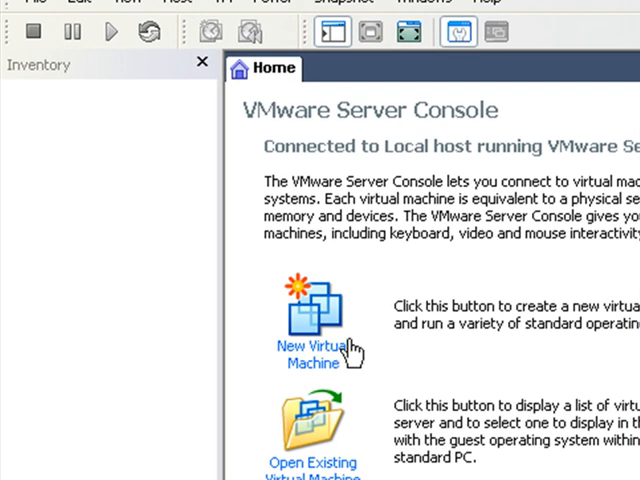
left_click(314, 312)
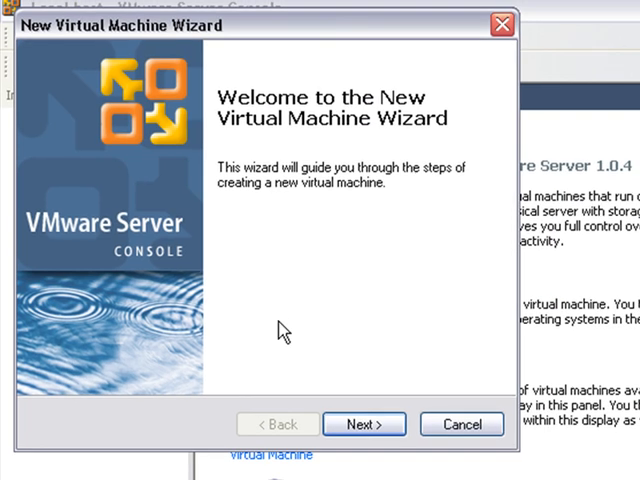
left_click(364, 424)
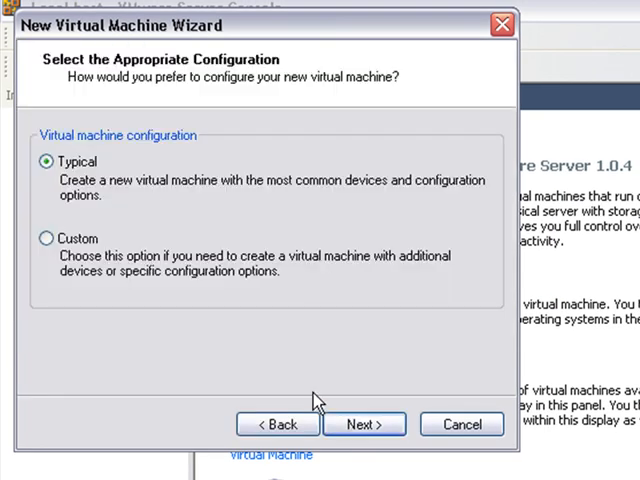
mouse_move(364, 424)
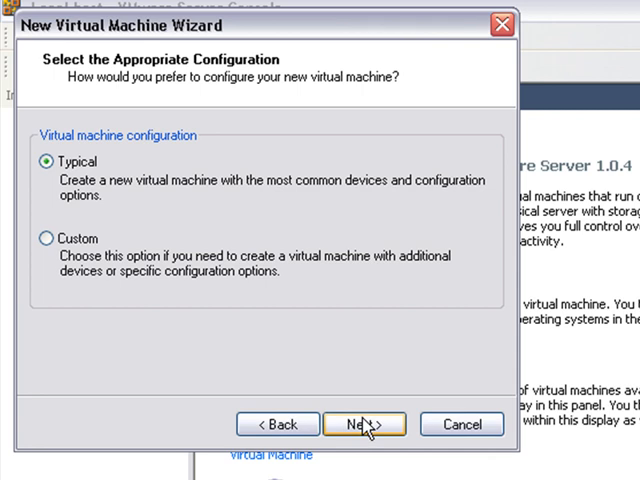
- Use the Typical configuration with Linux guest OS, Ubuntu version, reaching the naming page
left_click(364, 424)
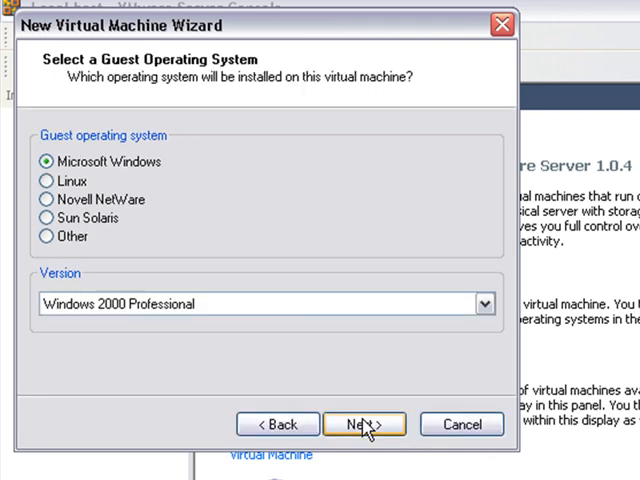
mouse_move(90, 196)
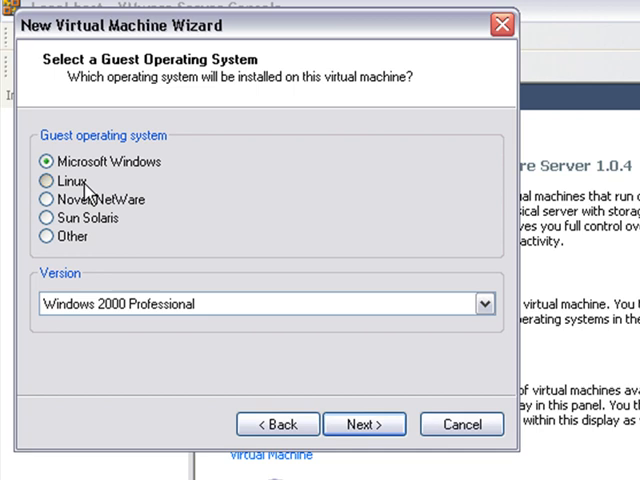
left_click(44, 180)
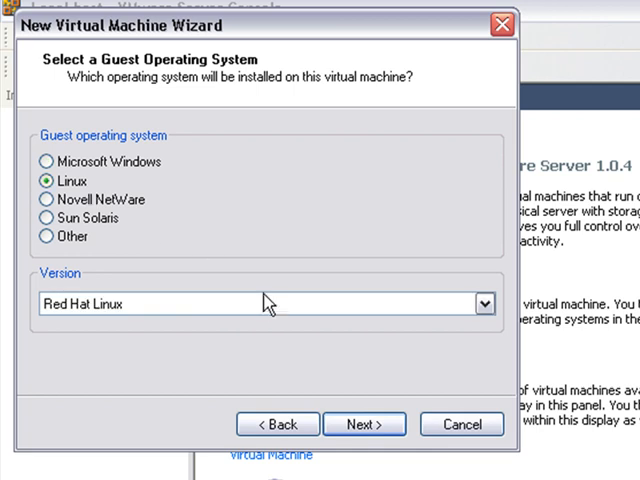
left_click(480, 304)
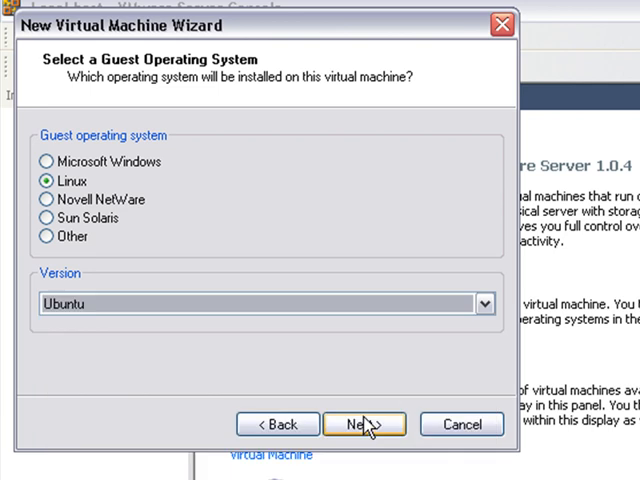
left_click(364, 424)
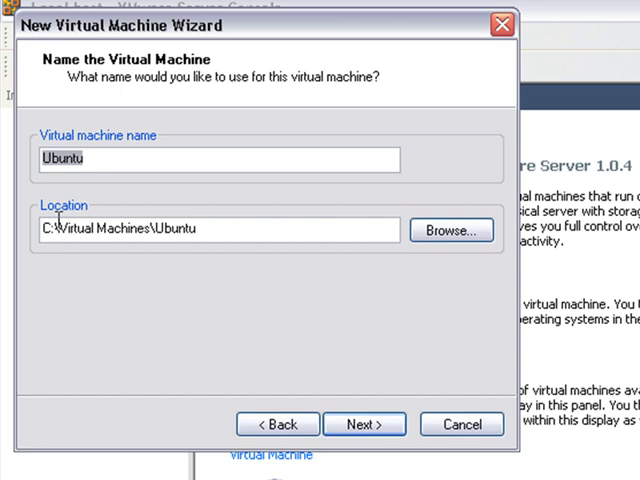
mouse_move(312, 352)
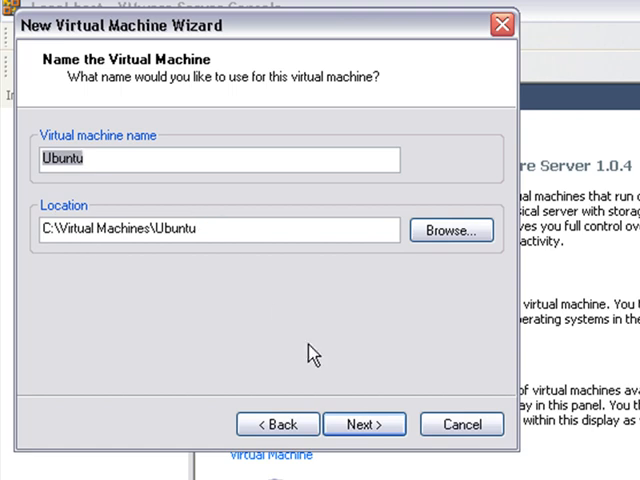
- Accept name Ubuntu, bridged networking and a fully preallocated 4 GB disk, finishing the wizard
left_click(364, 424)
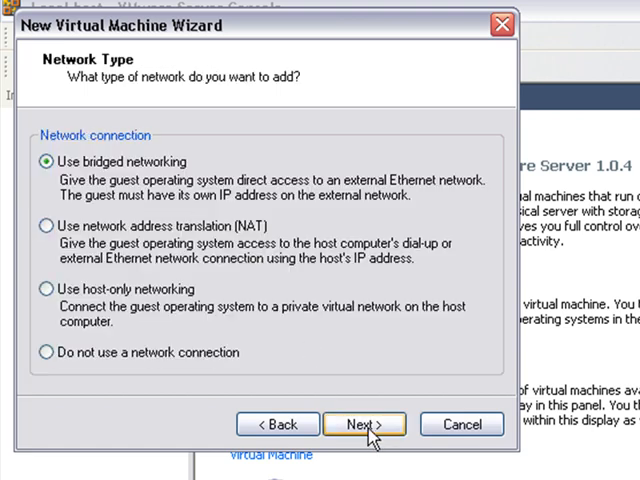
mouse_move(120, 148)
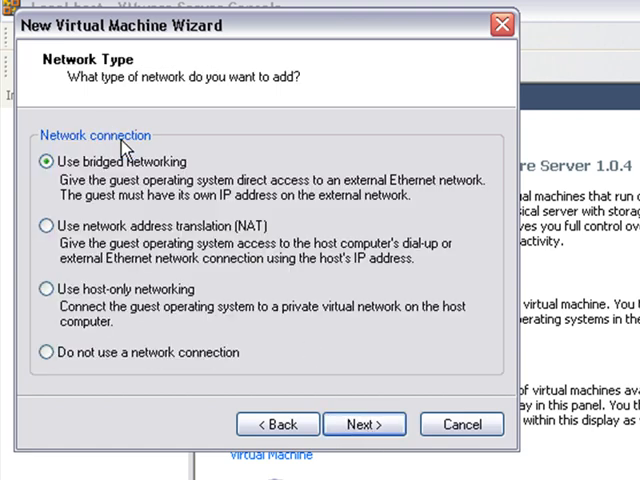
mouse_move(362, 424)
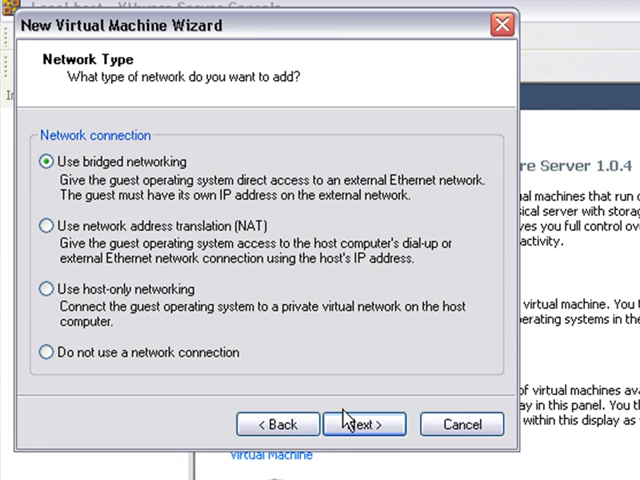
left_click(364, 424)
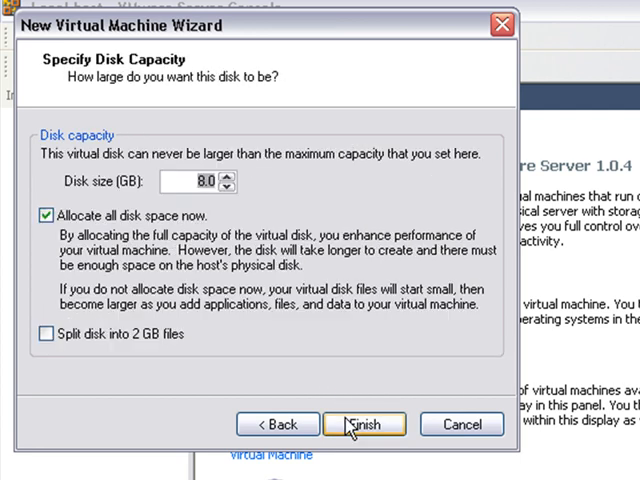
mouse_move(210, 204)
type("4")
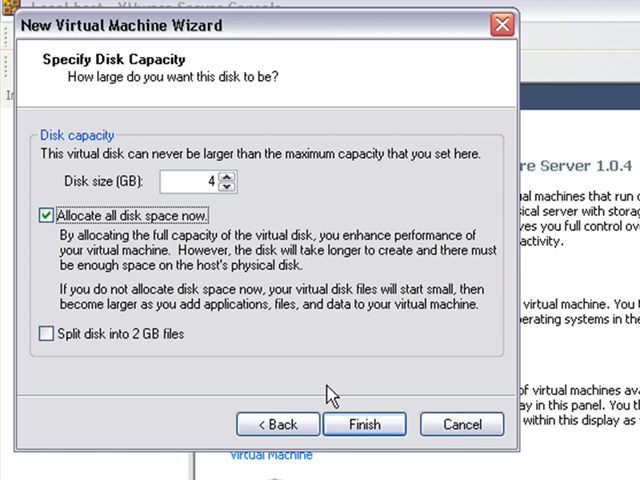
mouse_move(380, 336)
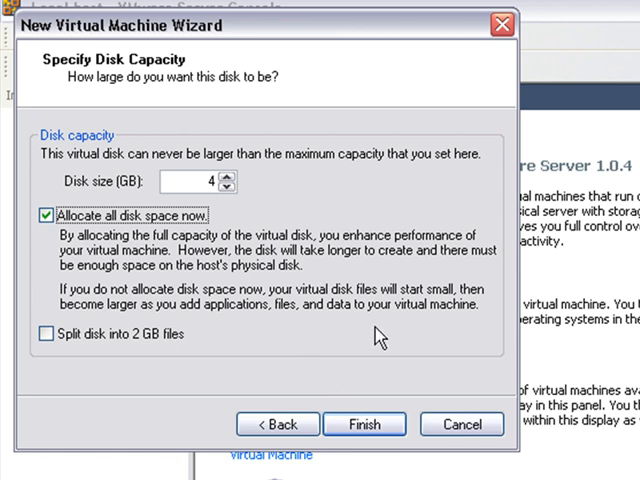
left_click(364, 424)
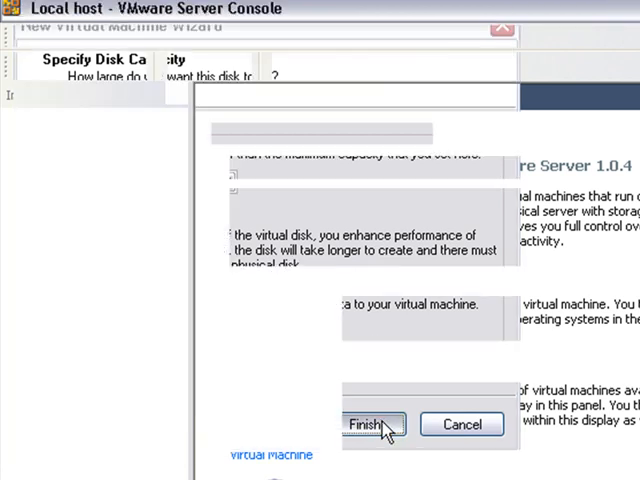
- Wait for disk creation and view the powered-off Ubuntu VM with 512 MB memory and bridged Ethernet
left_click(372, 424)
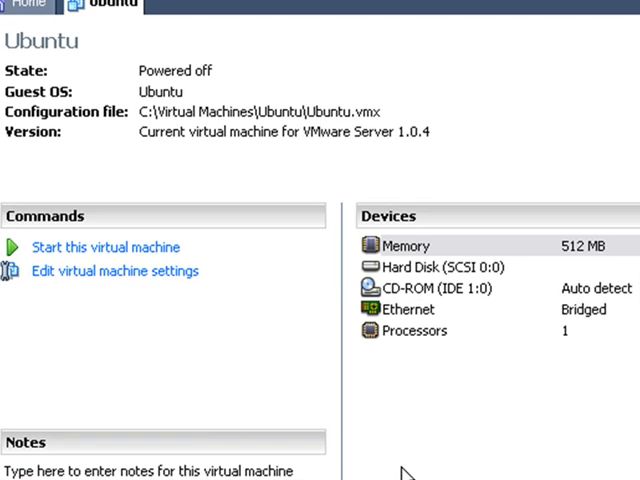
mouse_move(578, 276)
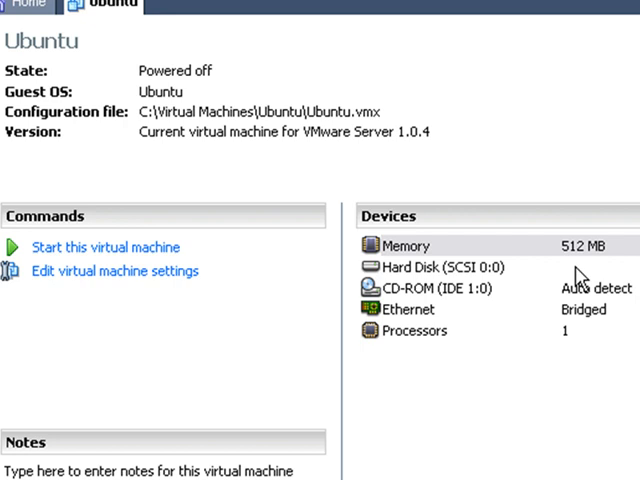
mouse_move(488, 284)
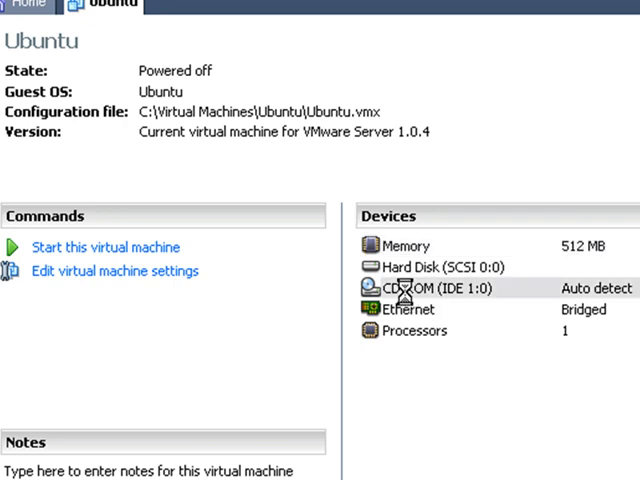
- Look at the virtual CD-ROM device settings, then return to the Windows desktop
double_click(430, 288)
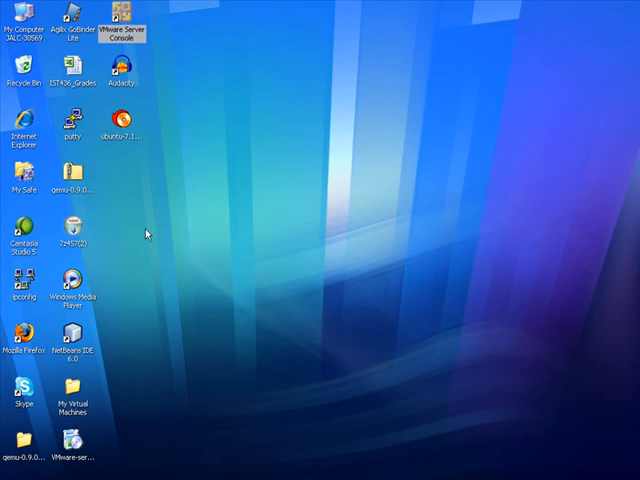
mouse_move(96, 244)
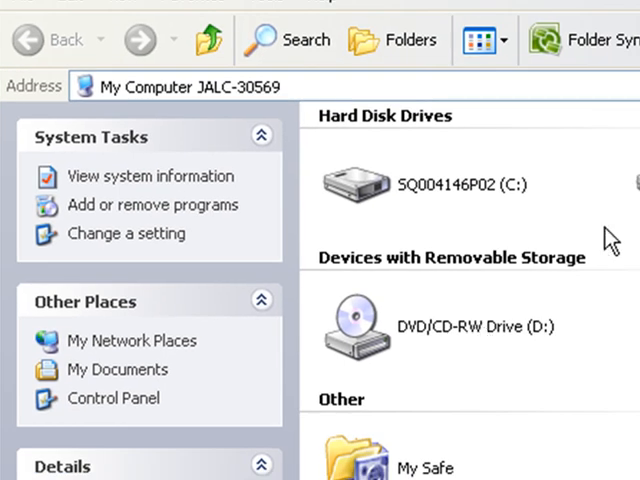
mouse_move(464, 236)
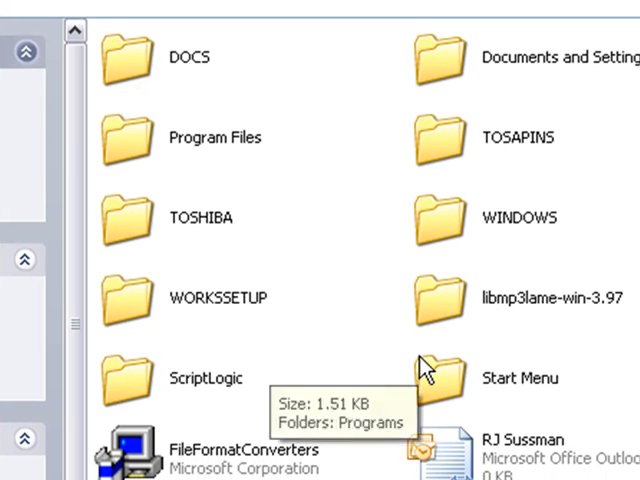
mouse_move(438, 238)
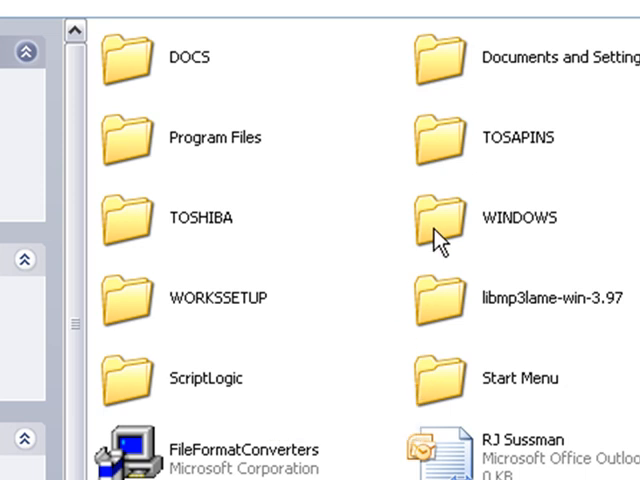
- Browse to C:\Virtual Machines\Ubuntu showing the new machine's disk and configuration files
scroll("down", 3)
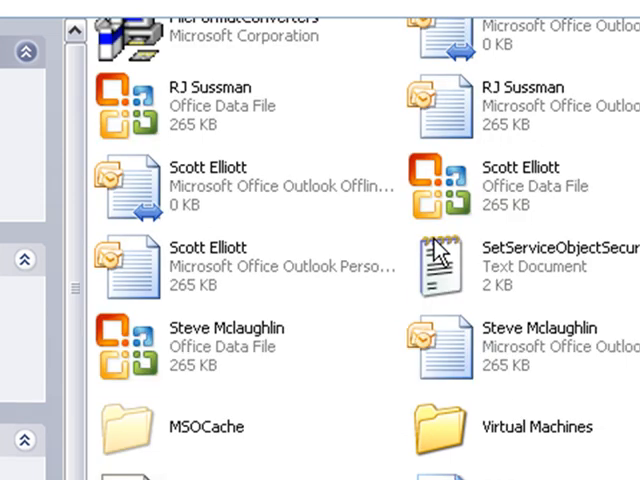
mouse_move(450, 430)
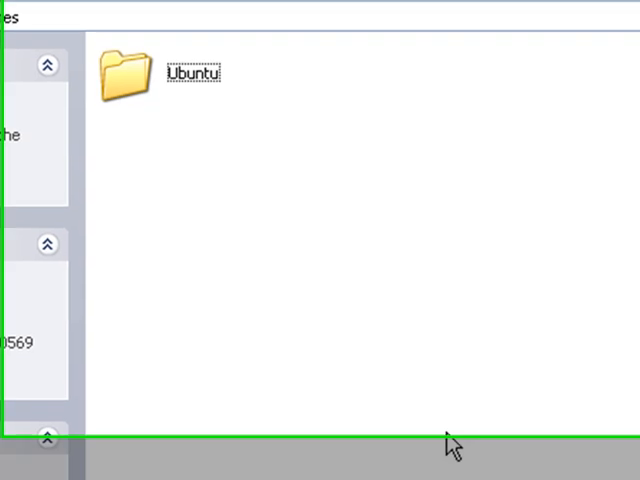
scroll("up", 3)
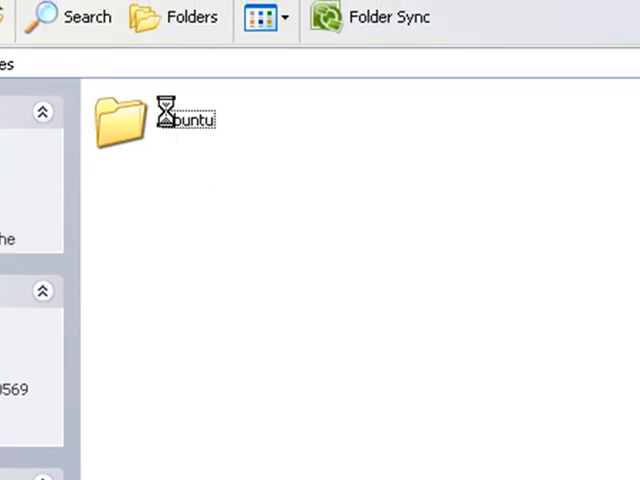
double_click(124, 120)
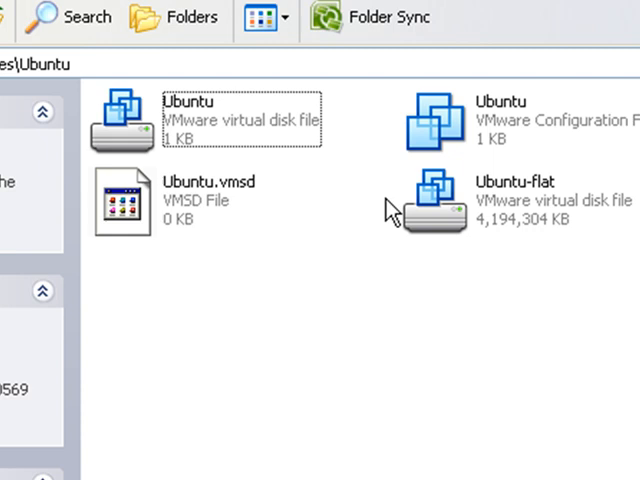
mouse_move(204, 104)
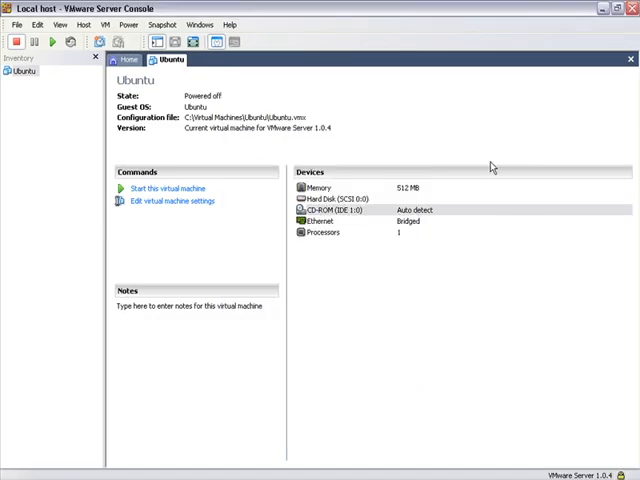
- Drag the Ubuntu 7.10 ISO from the desktop into C:\Virtual Machines\Ubuntu
left_click(608, 8)
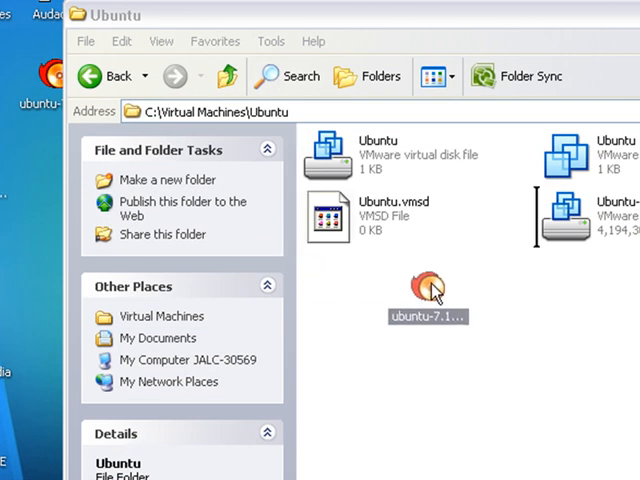
left_click(426, 290)
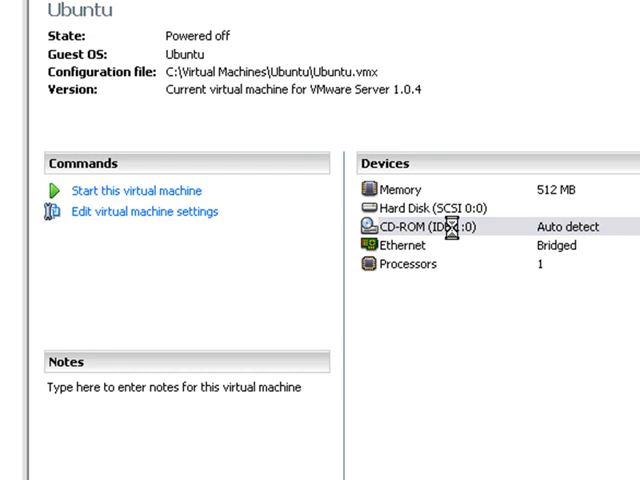
- Point the virtual CD-ROM at the ubuntu-7.10-desktop-i386.iso image and confirm the device settings
double_click(420, 226)
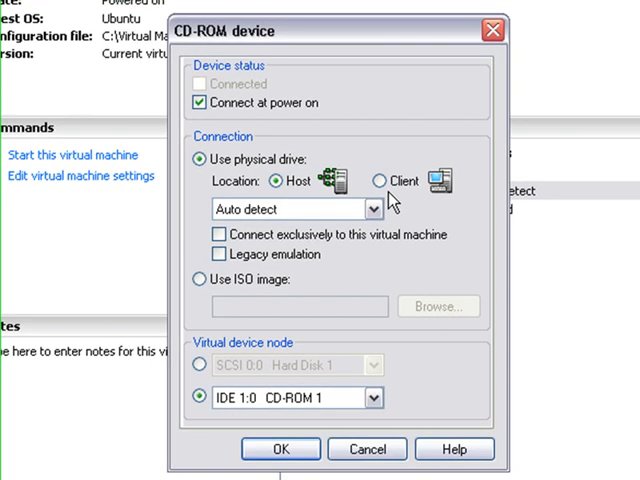
left_click(196, 278)
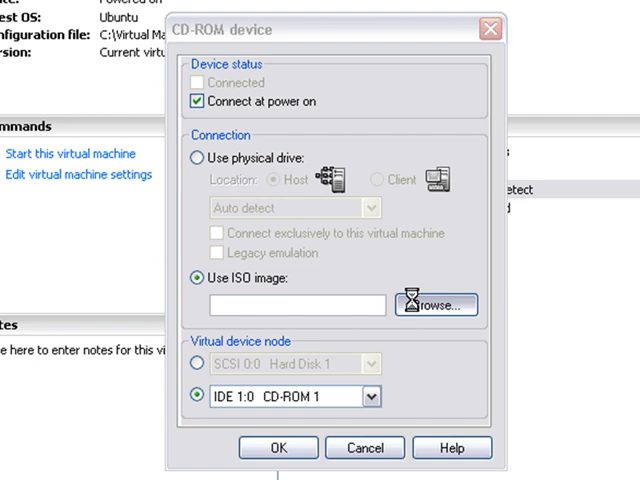
left_click(436, 304)
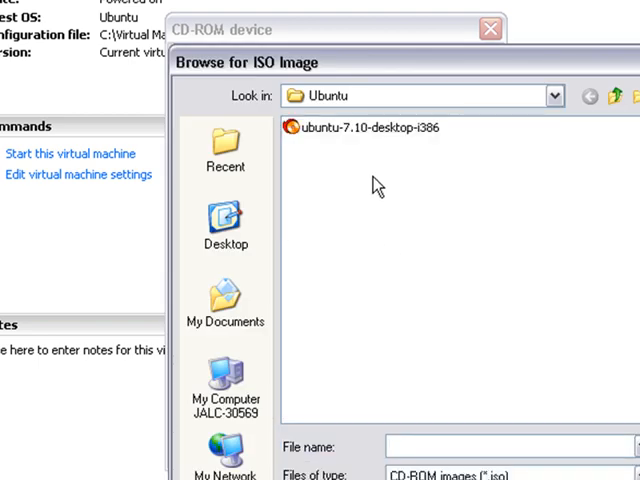
left_click(364, 128)
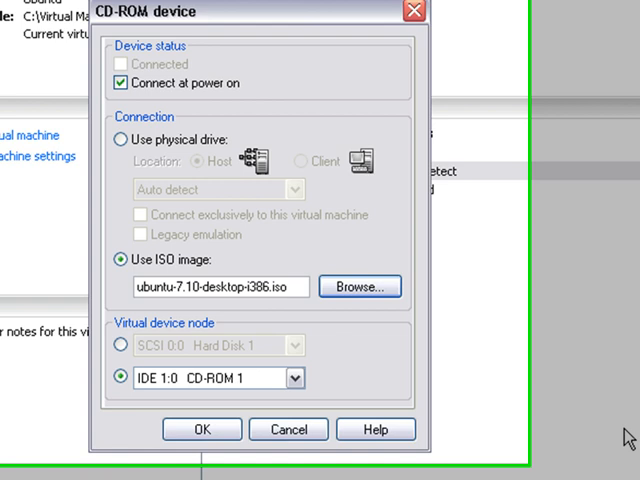
left_click(200, 428)
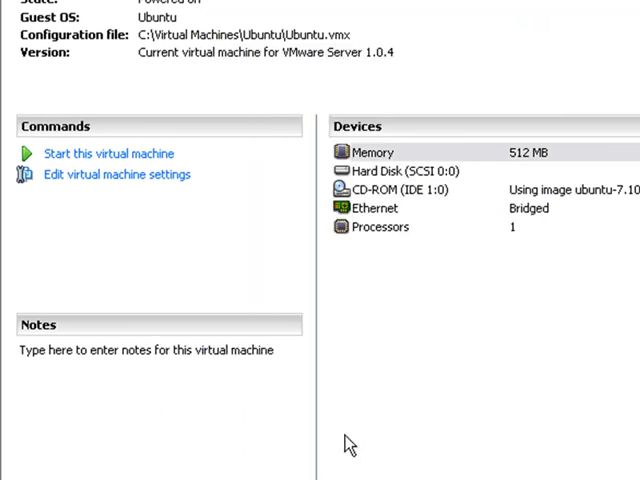
mouse_move(208, 222)
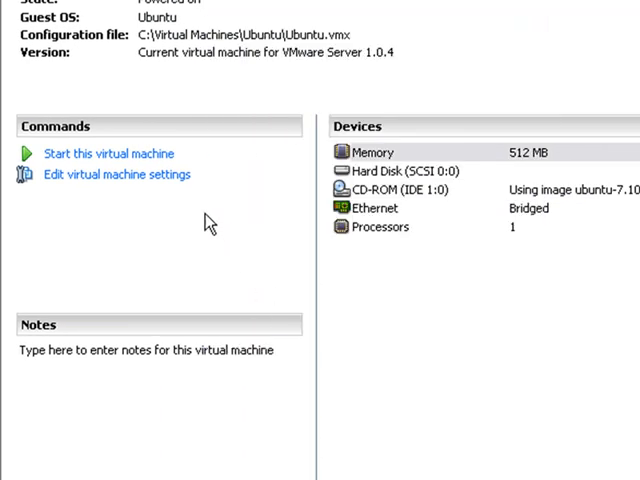
mouse_move(164, 174)
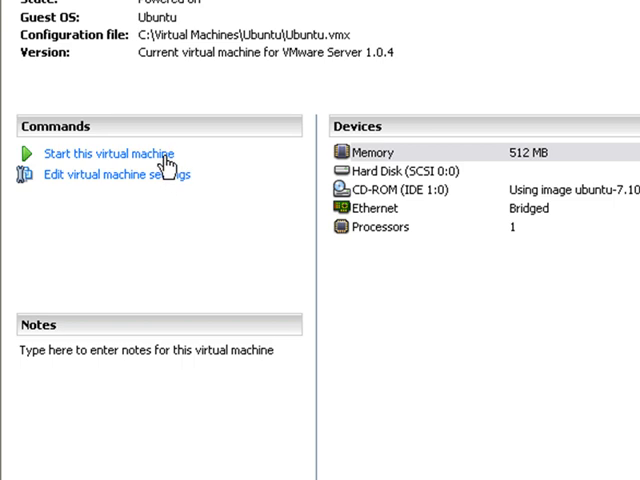
- Start the Ubuntu virtual machine from the Commands panel
left_click(112, 154)
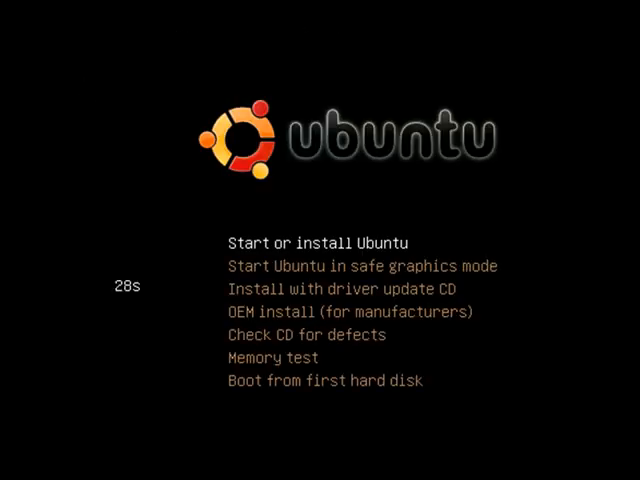
- Choose a start option in the Ubuntu 7.10 boot menu and boot into the live session
key("Down")
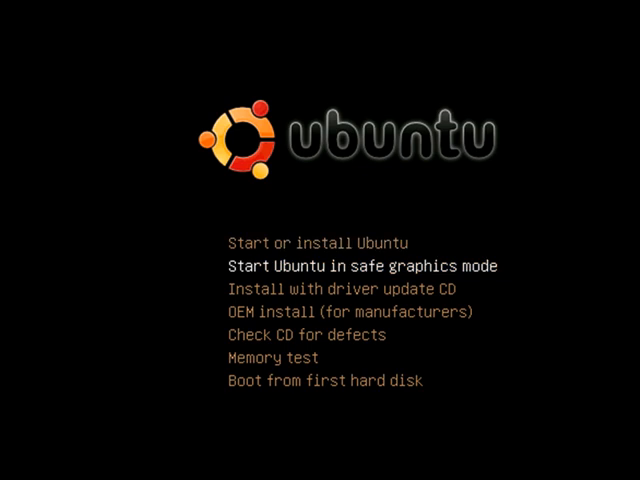
key("Return")
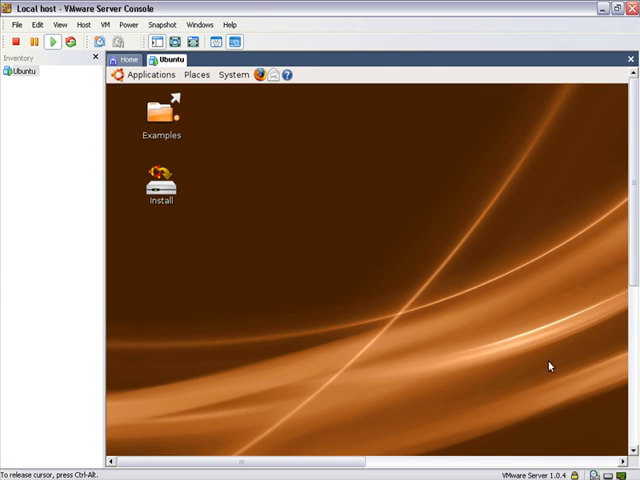
mouse_move(490, 320)
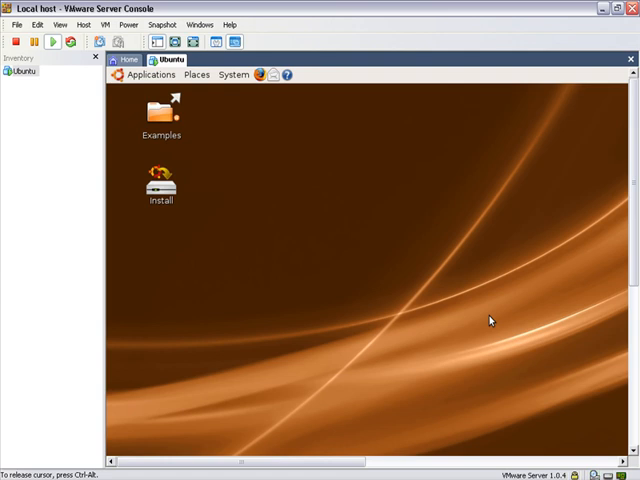
mouse_move(368, 204)
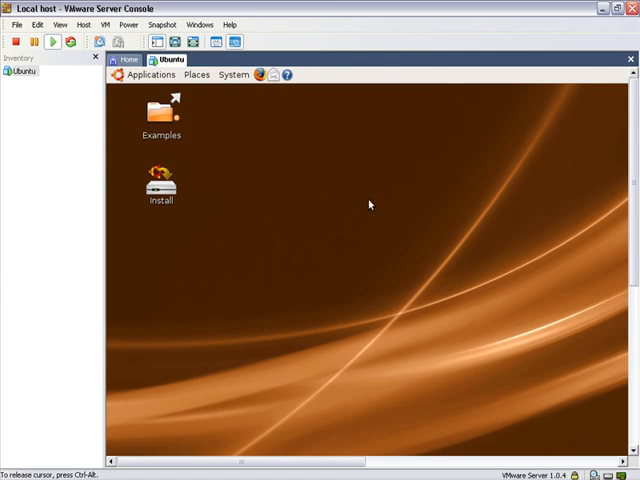
mouse_move(350, 172)
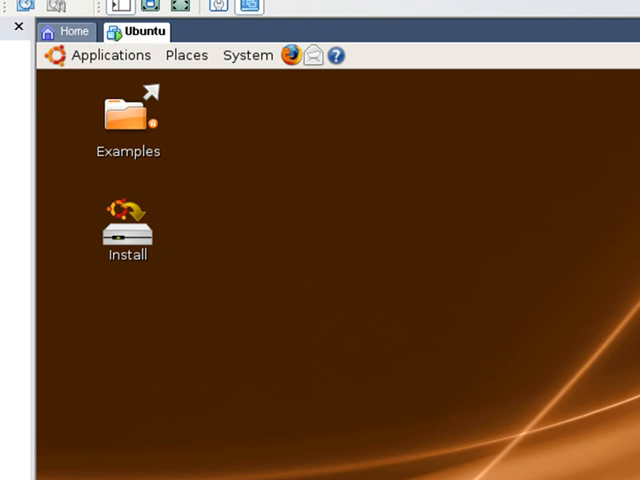
mouse_move(262, 48)
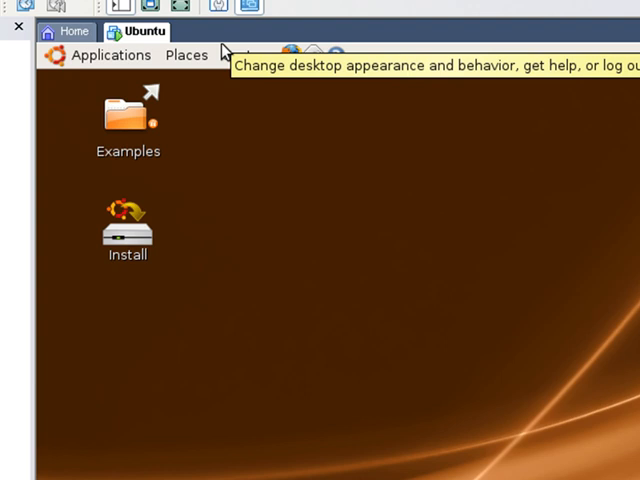
mouse_move(96, 56)
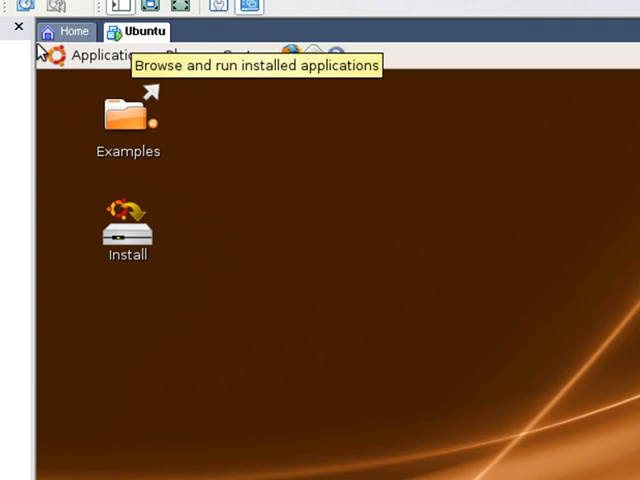
mouse_move(210, 280)
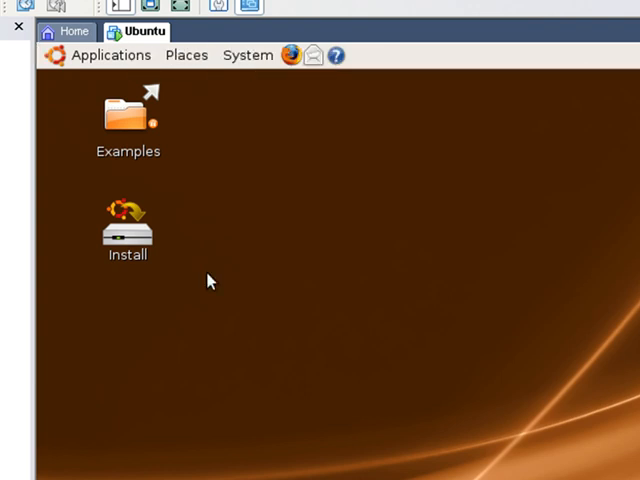
mouse_move(334, 390)
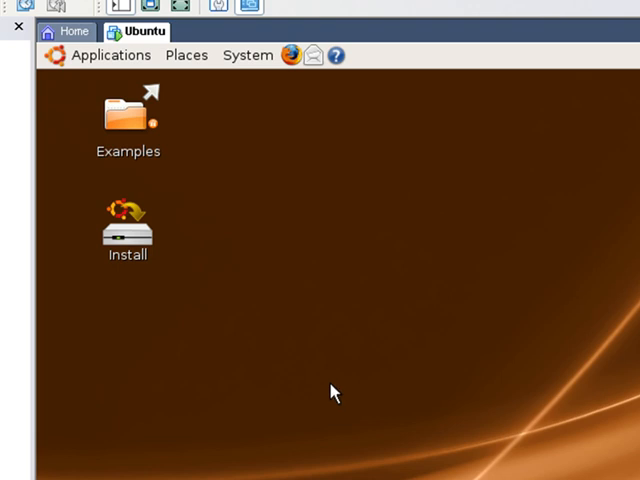
mouse_move(72, 350)
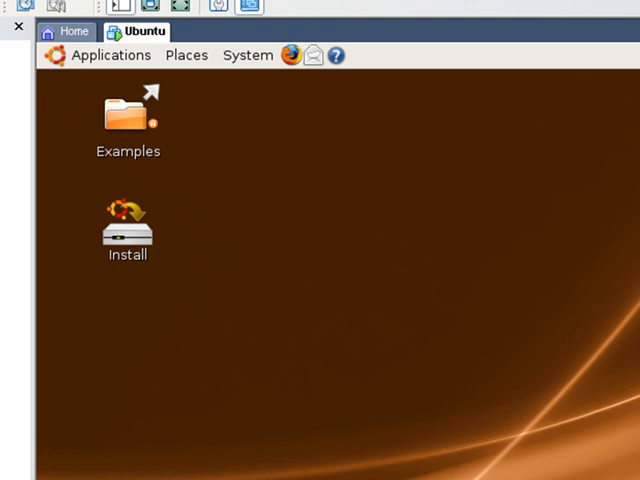
mouse_move(240, 162)
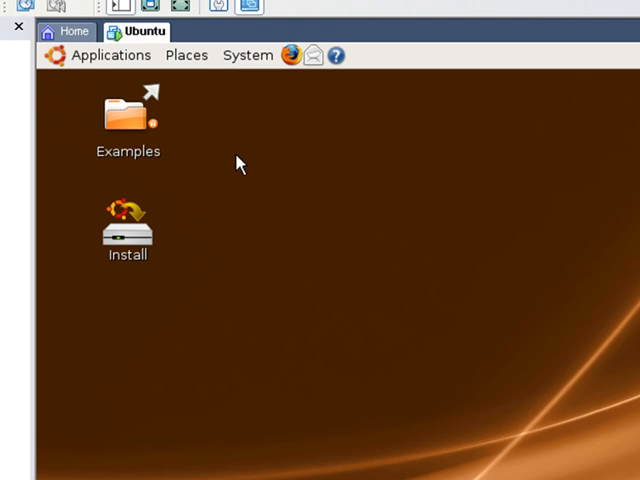
mouse_move(418, 284)
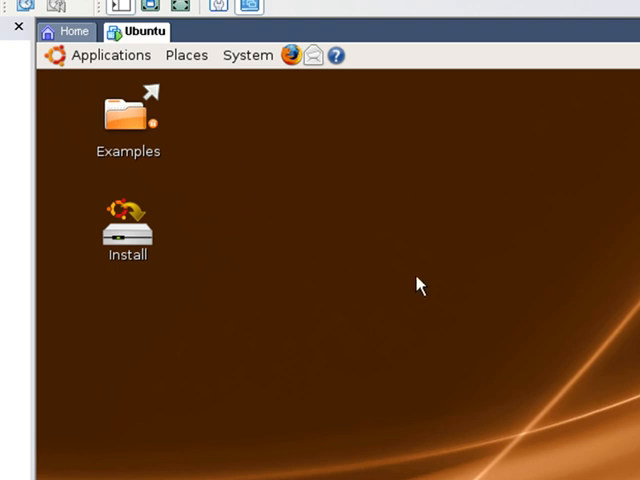
mouse_move(332, 392)
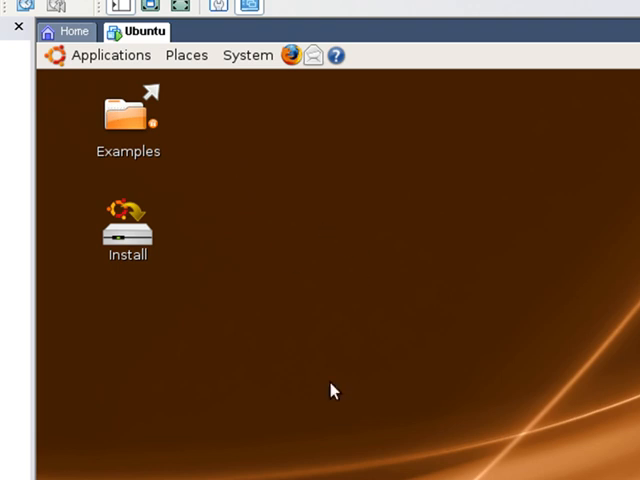
mouse_move(76, 144)
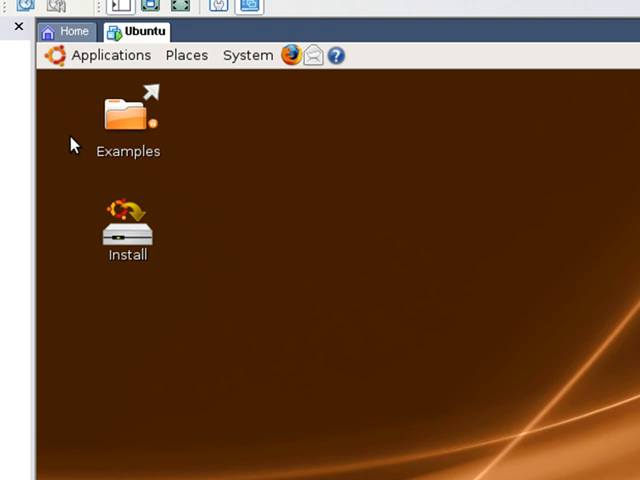
mouse_move(412, 58)
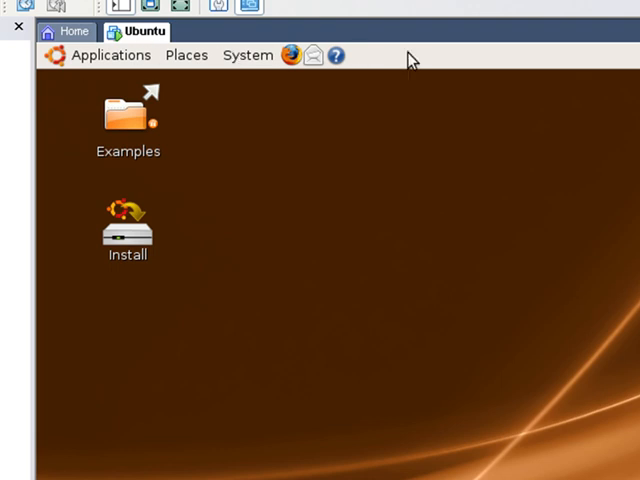
mouse_move(96, 58)
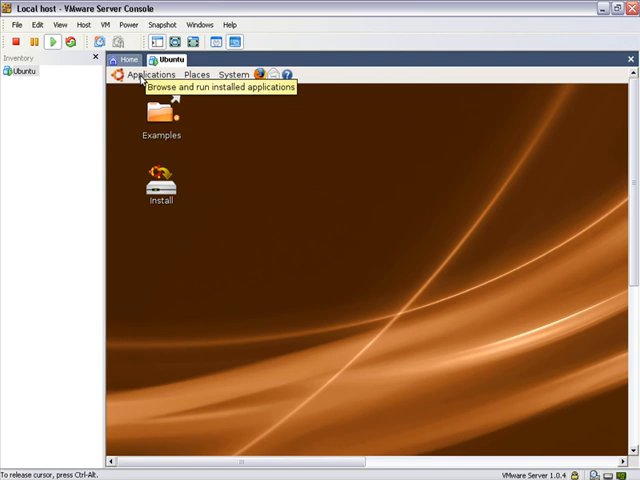
mouse_move(372, 410)
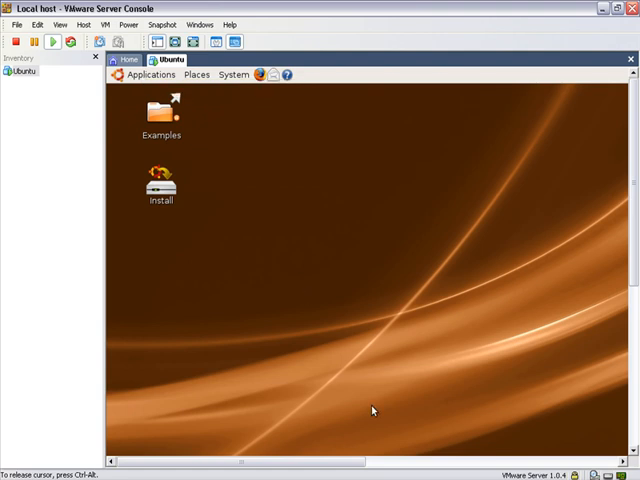